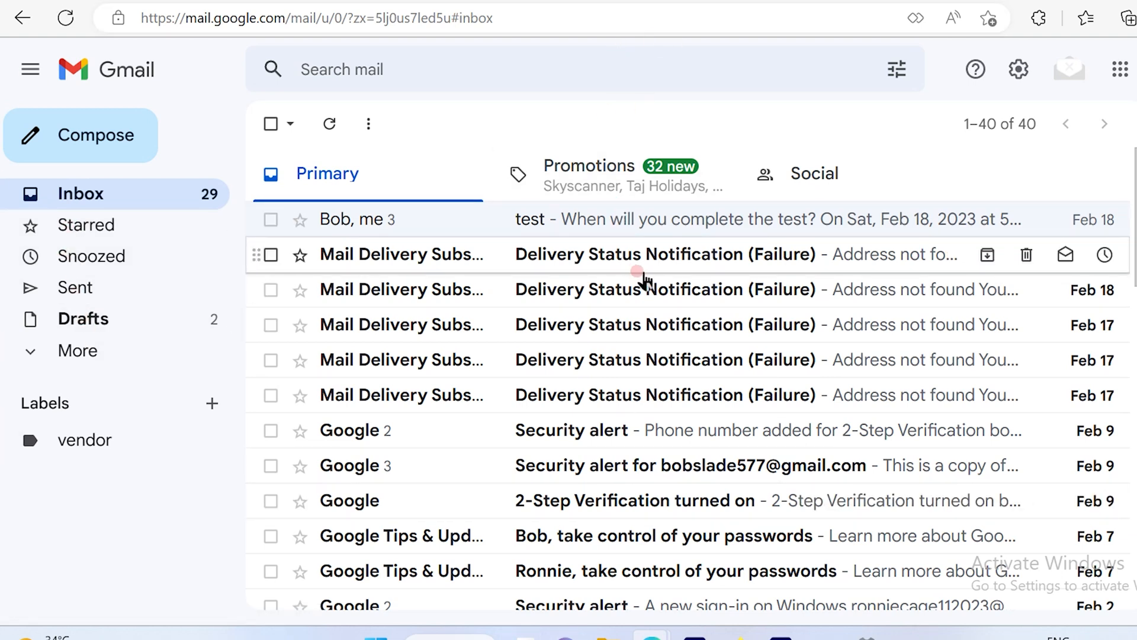
mouse_move(29, 70)
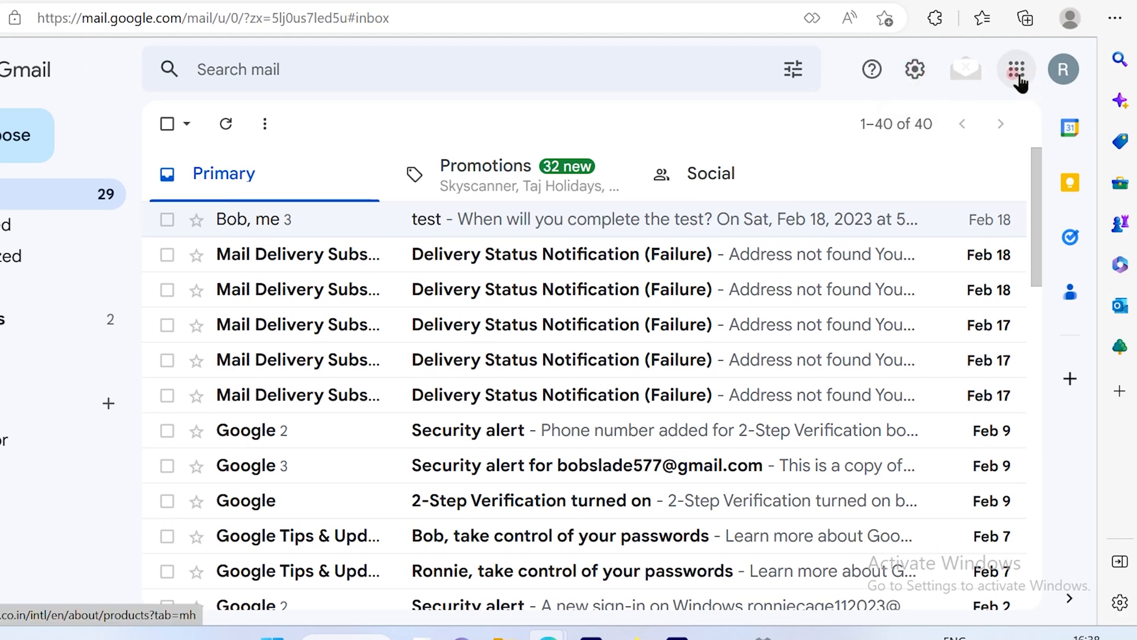
mouse_move(1016, 70)
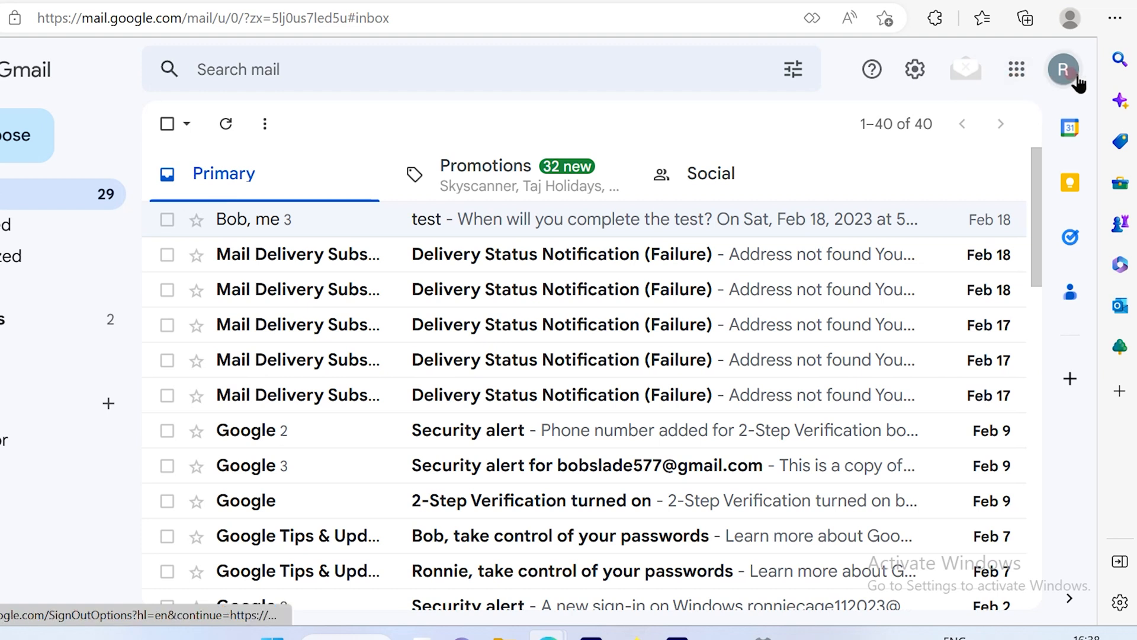
mouse_move(1065, 70)
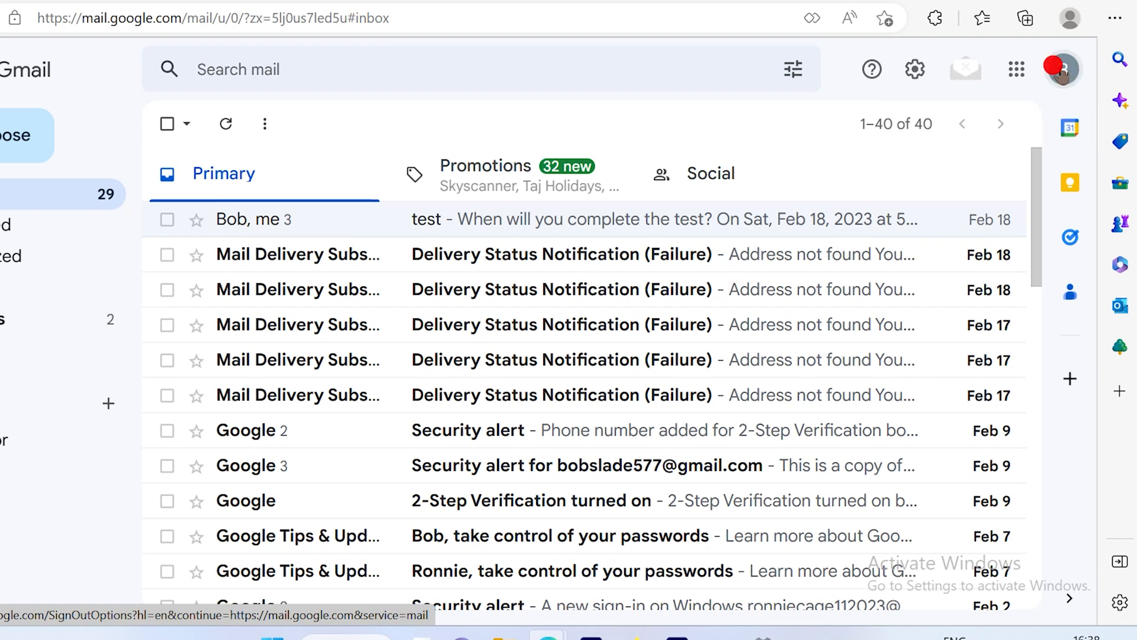
Step: Sign out of all Gmail accounts from the profile avatar's account menu
left_click(1062, 69)
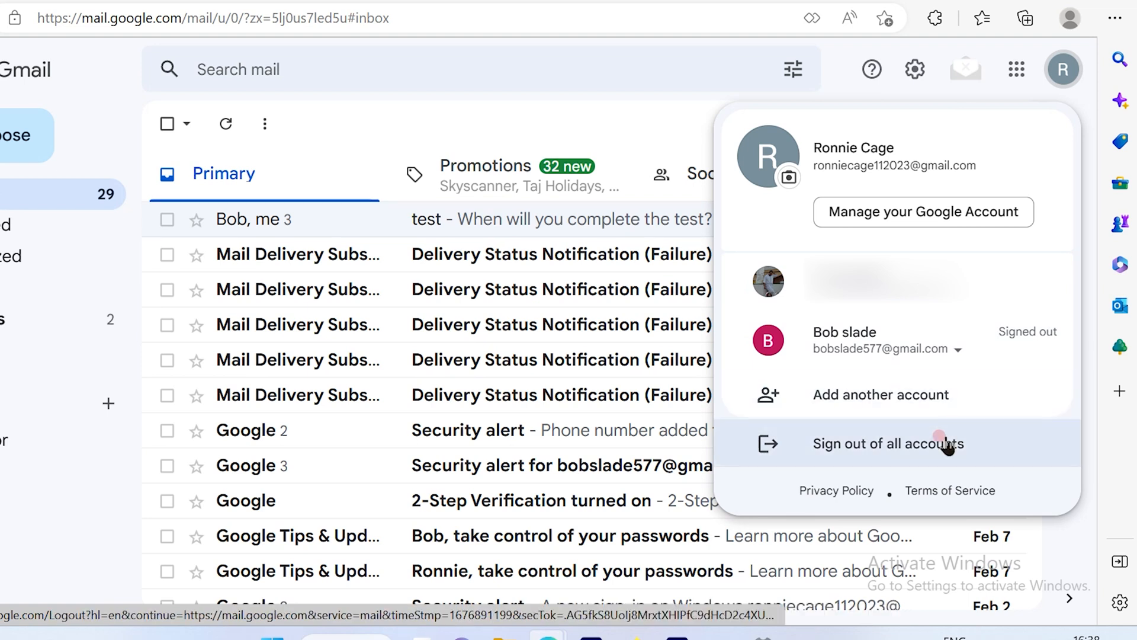
left_click(889, 443)
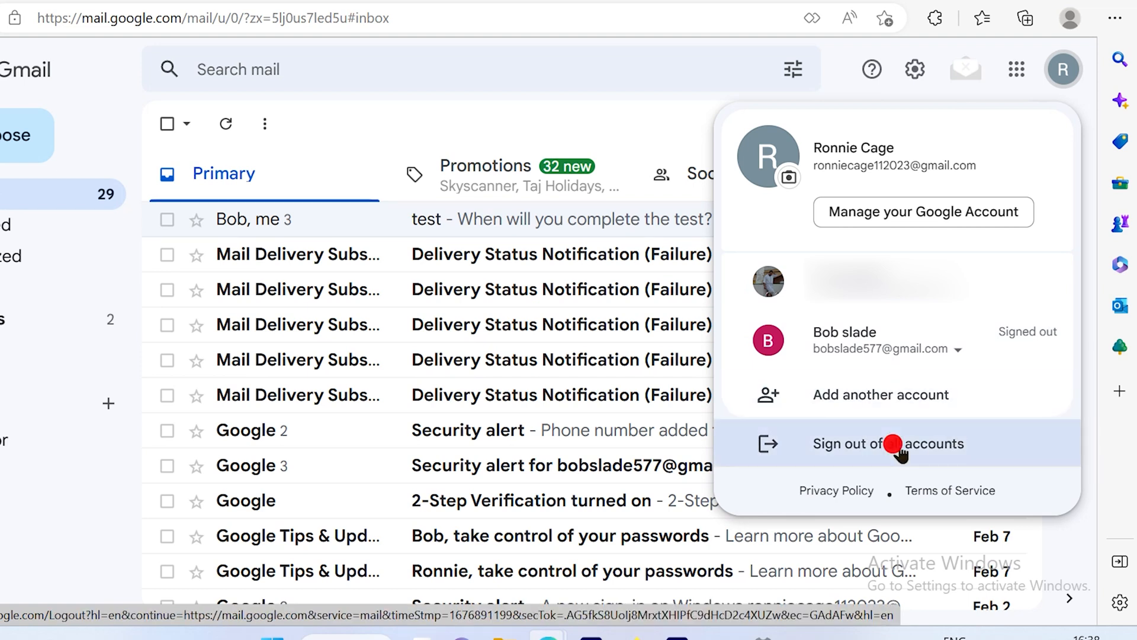
left_click(889, 443)
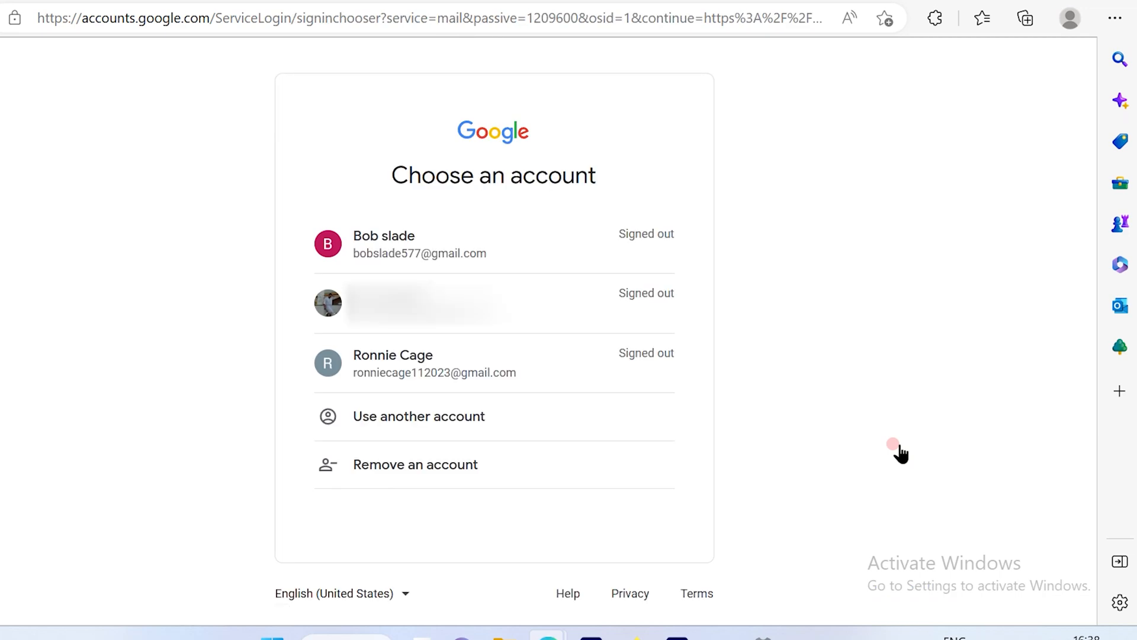
mouse_move(255, 524)
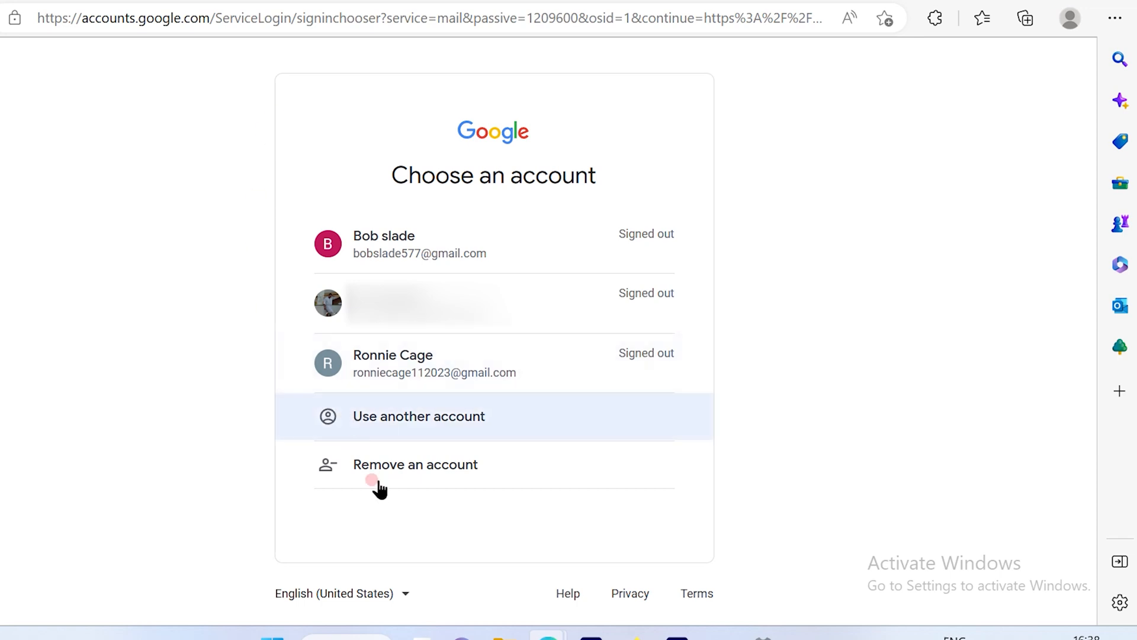
Step: Choose 'Remove an account' on the Choose an account page
left_click(416, 464)
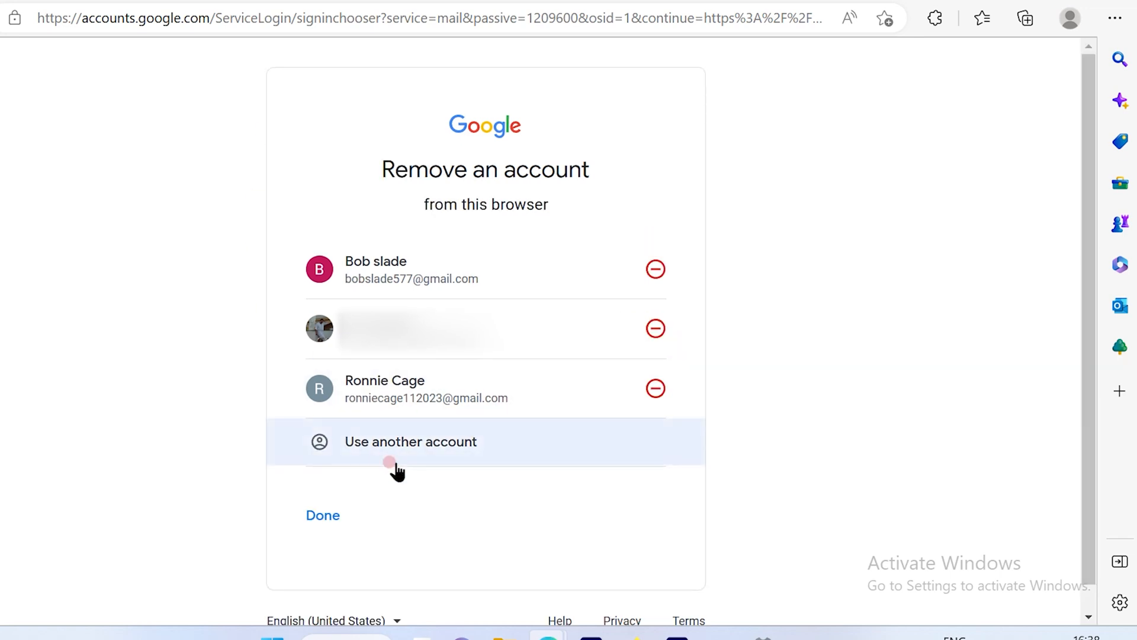
mouse_move(663, 380)
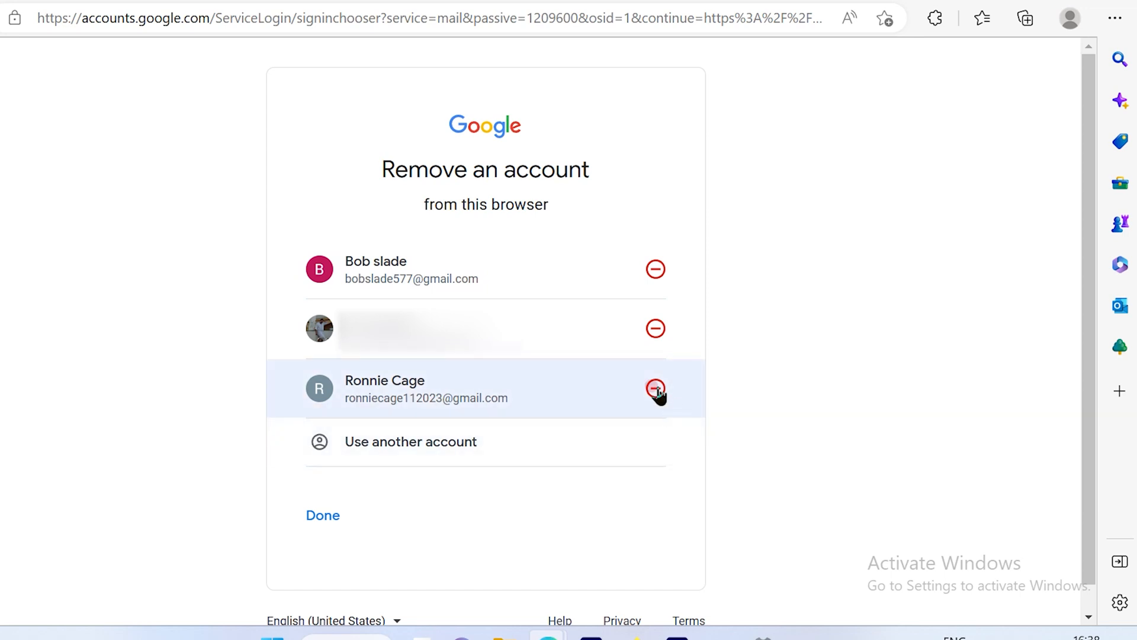
left_click(655, 388)
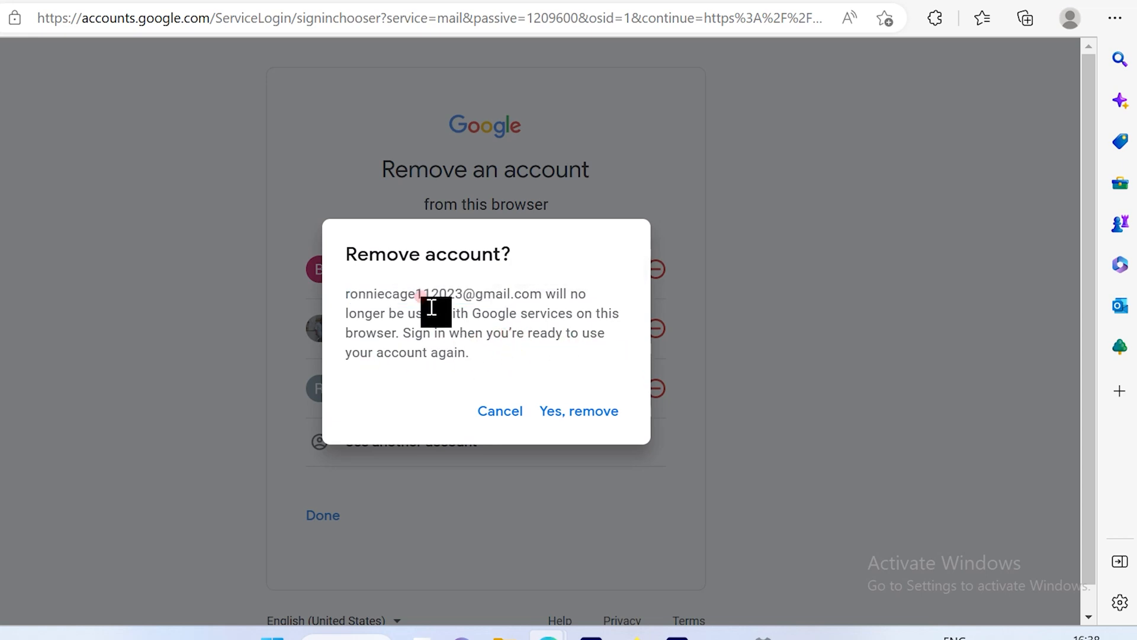
mouse_move(611, 341)
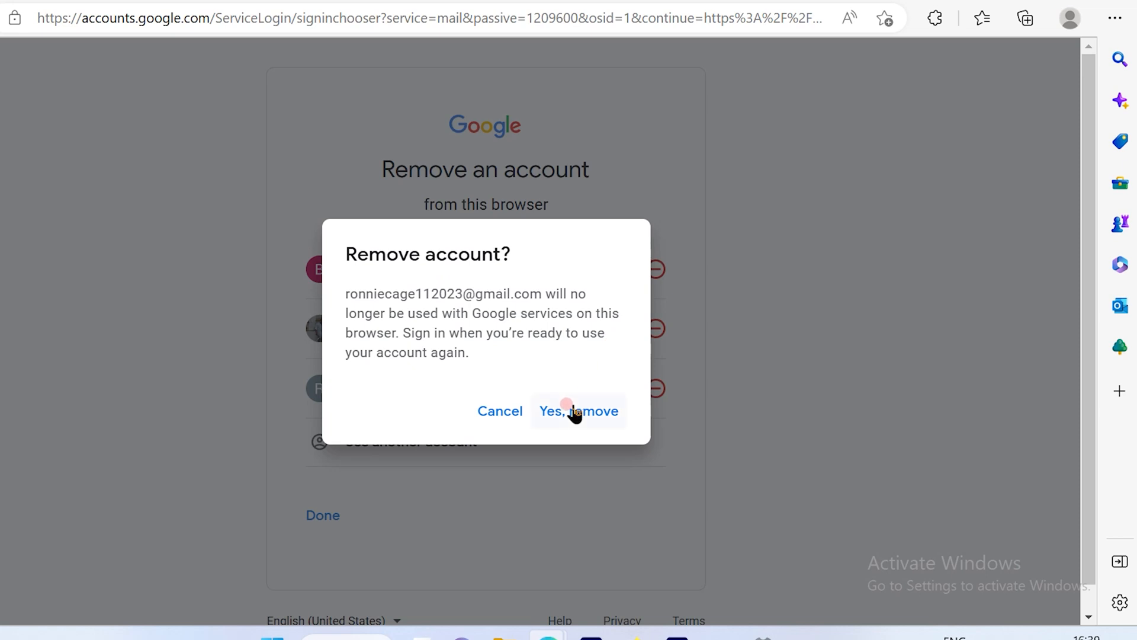
left_click(578, 411)
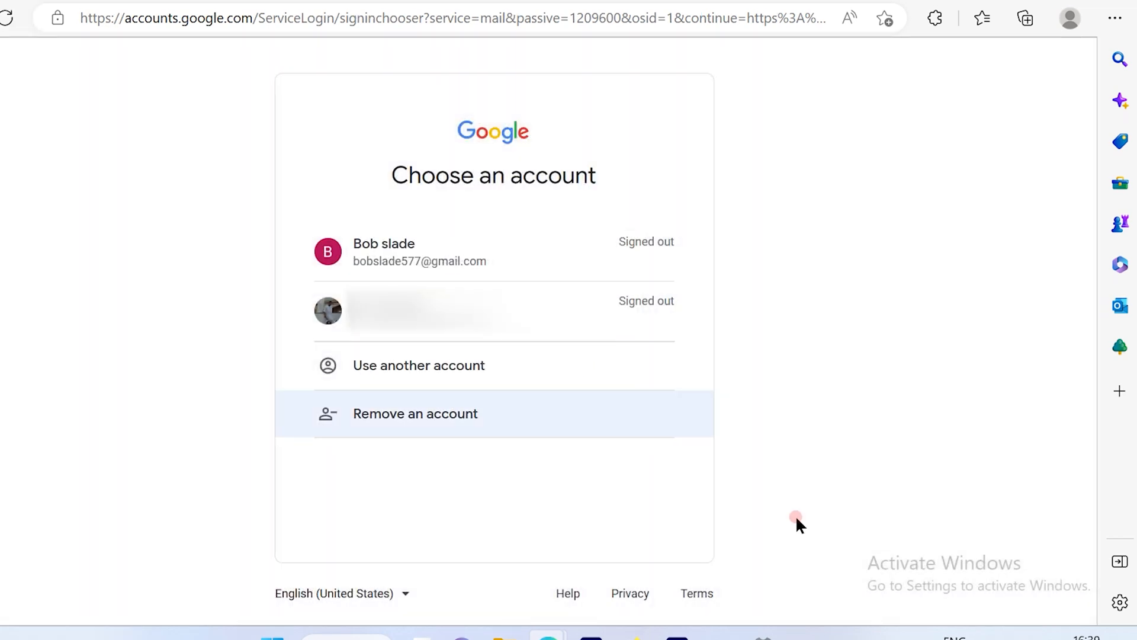
mouse_move(362, 252)
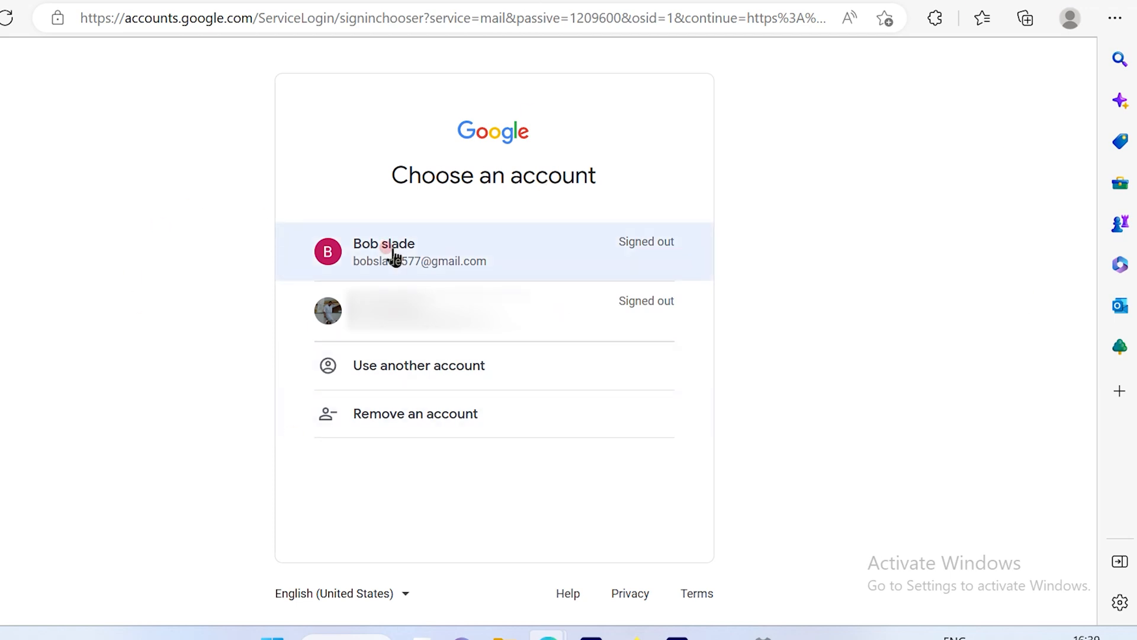
left_click(400, 251)
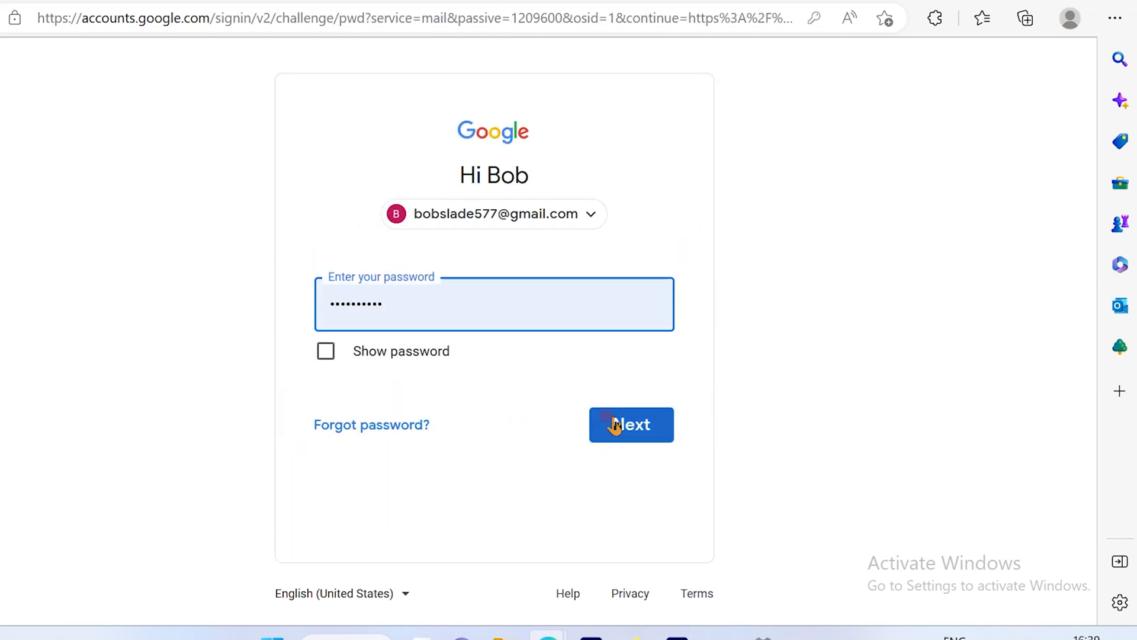
left_click(630, 424)
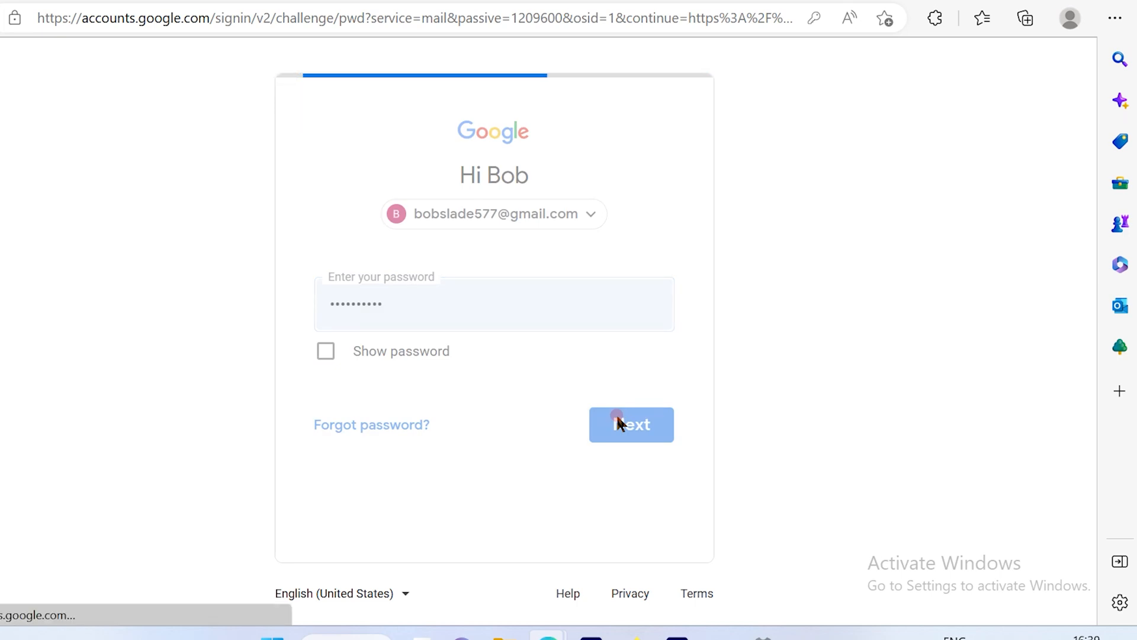
left_click(630, 424)
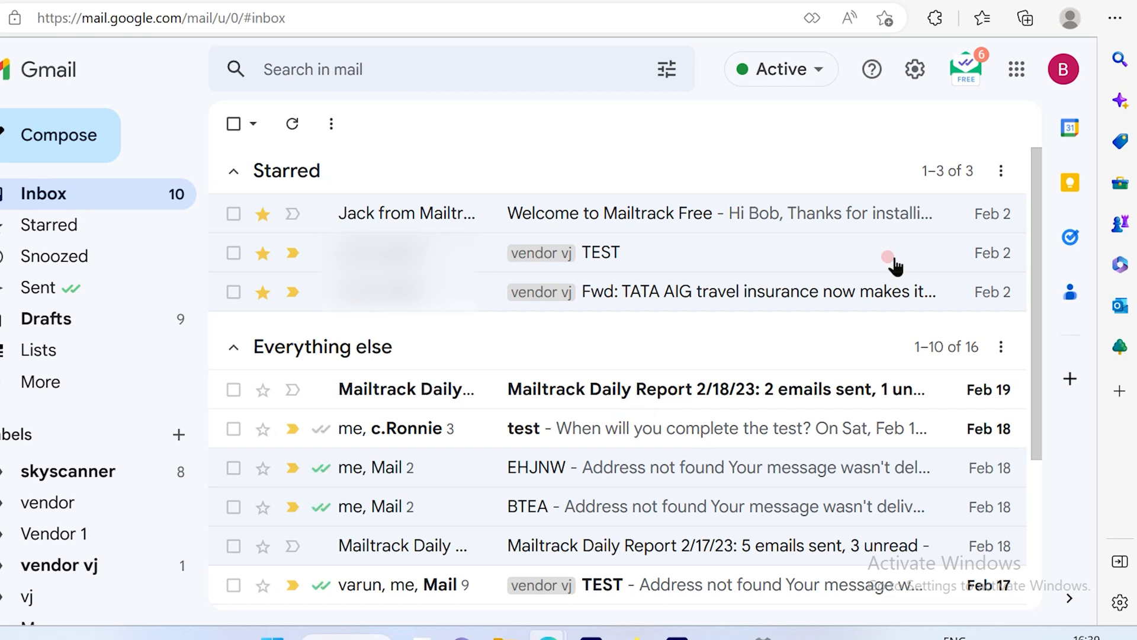
mouse_move(1064, 68)
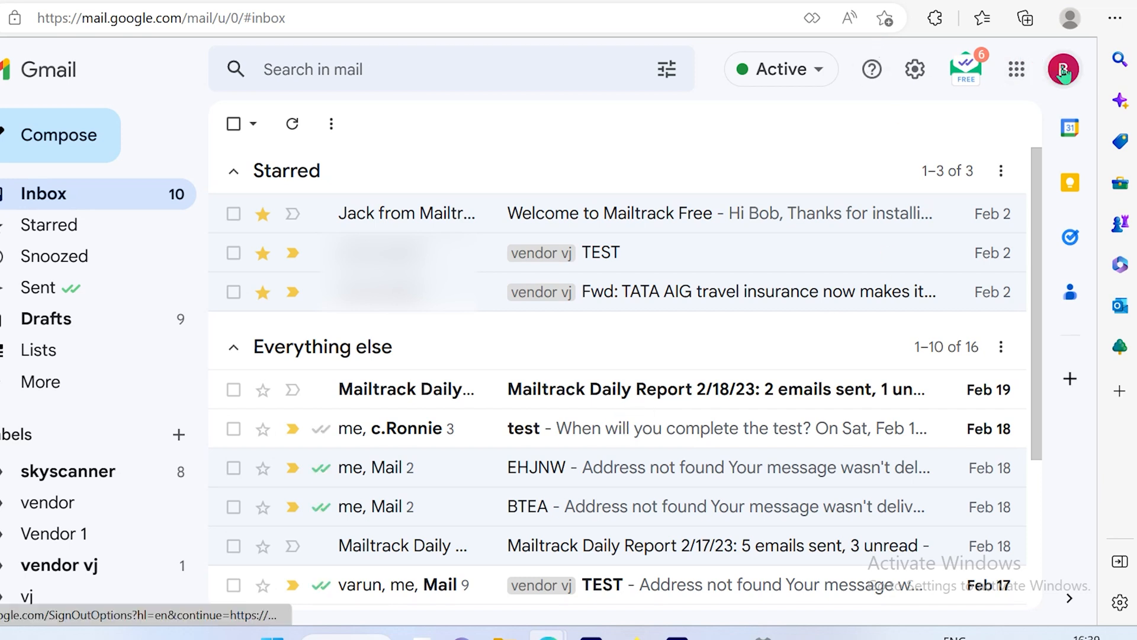
left_click(1064, 69)
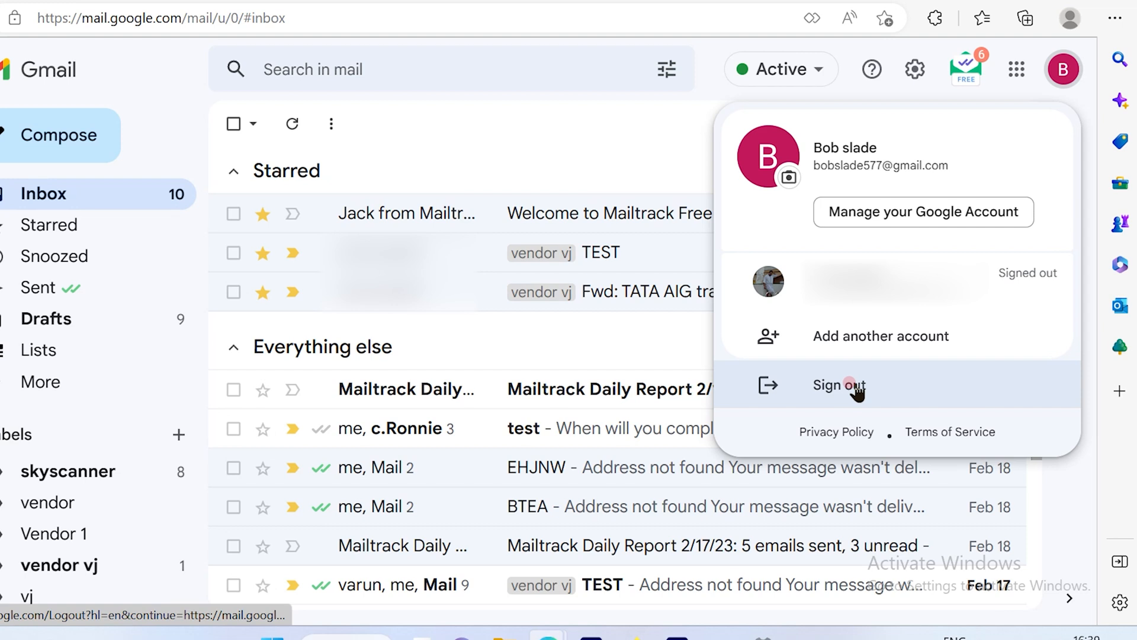
left_click(839, 385)
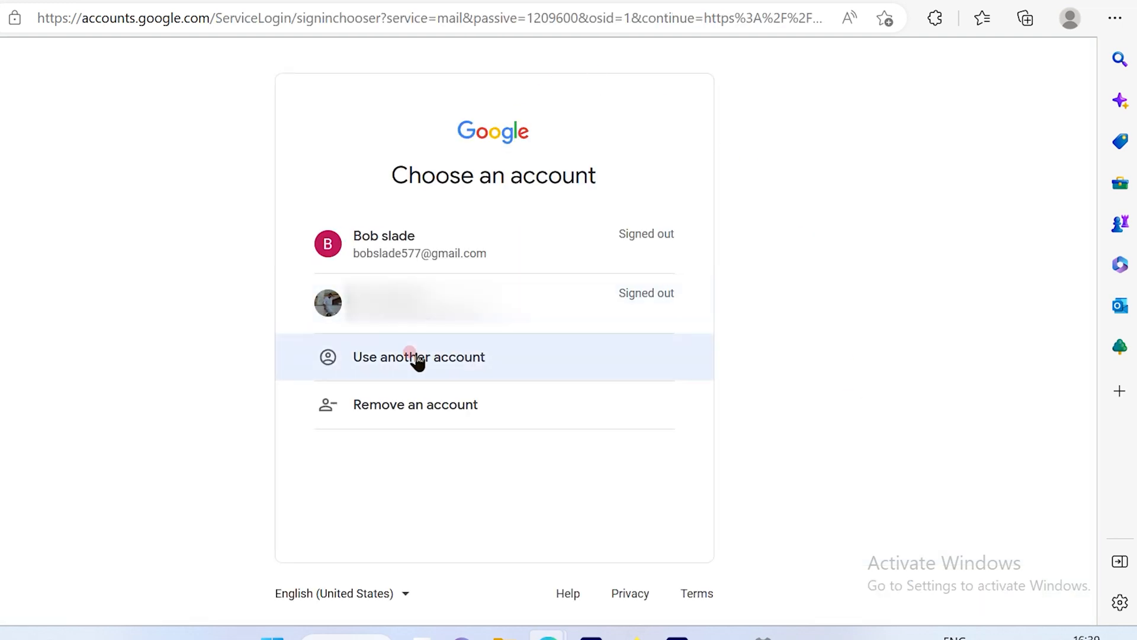
left_click(419, 357)
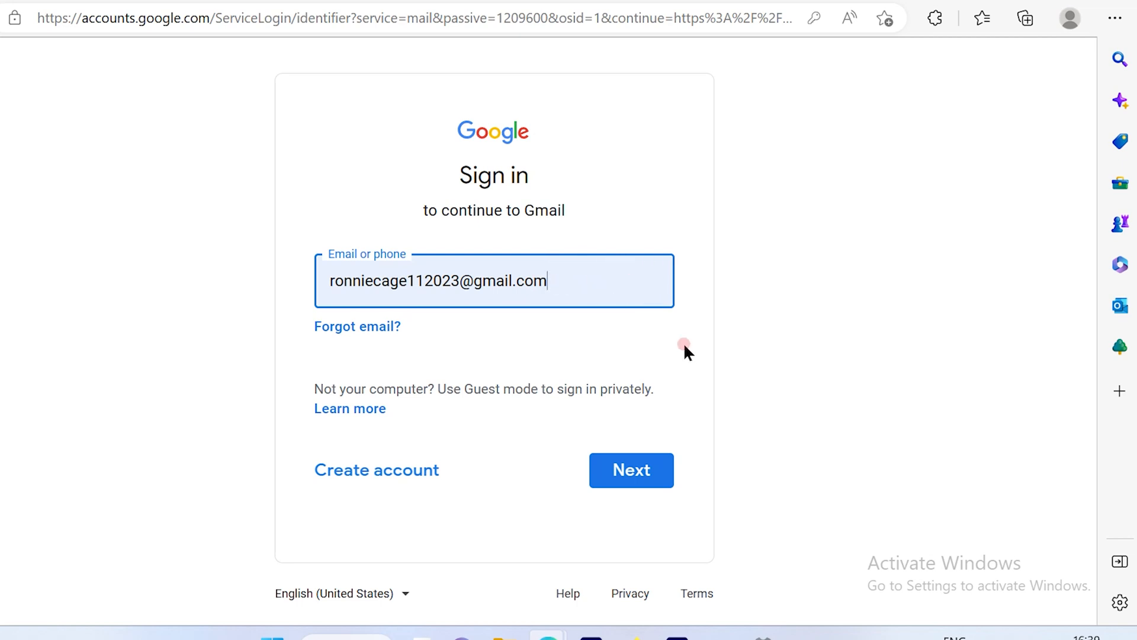
left_click(630, 470)
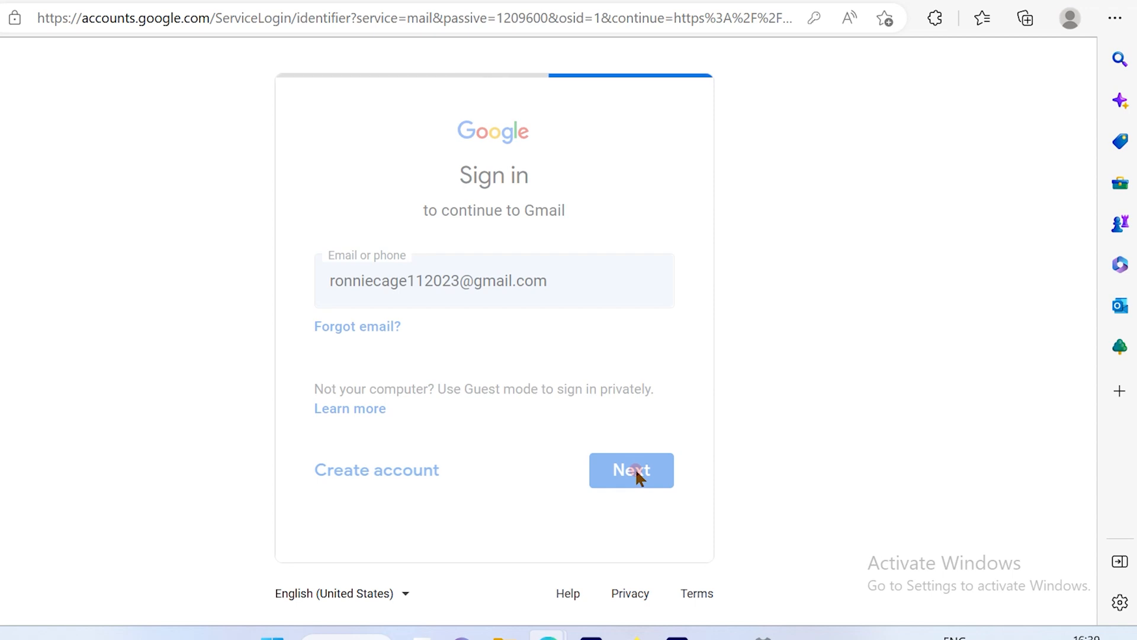
left_click(630, 470)
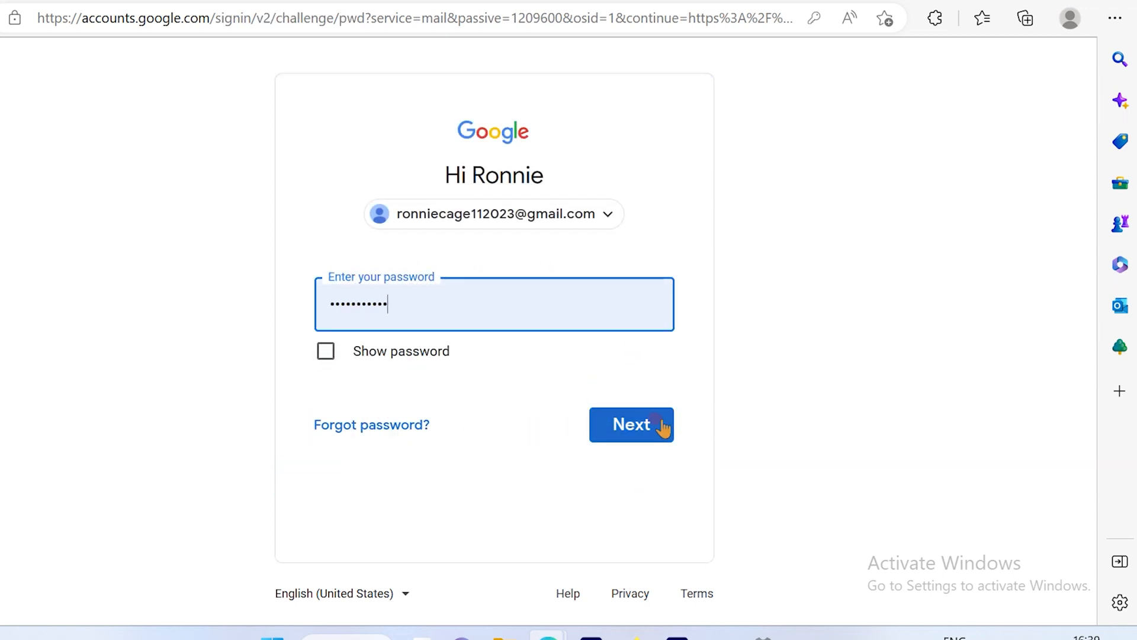
left_click(631, 425)
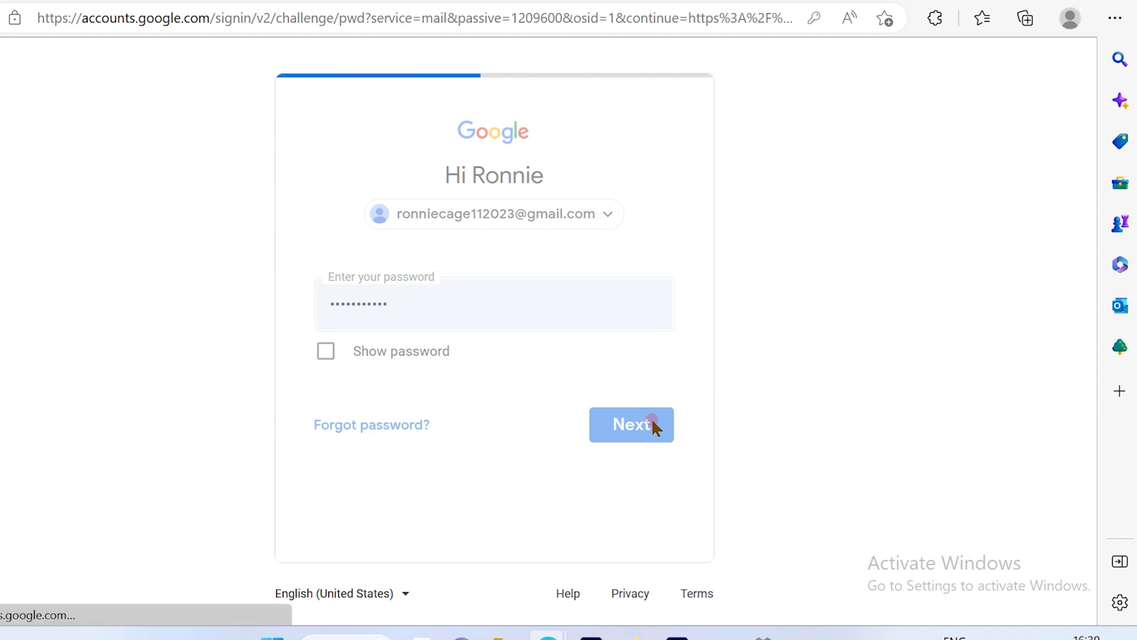
left_click(631, 424)
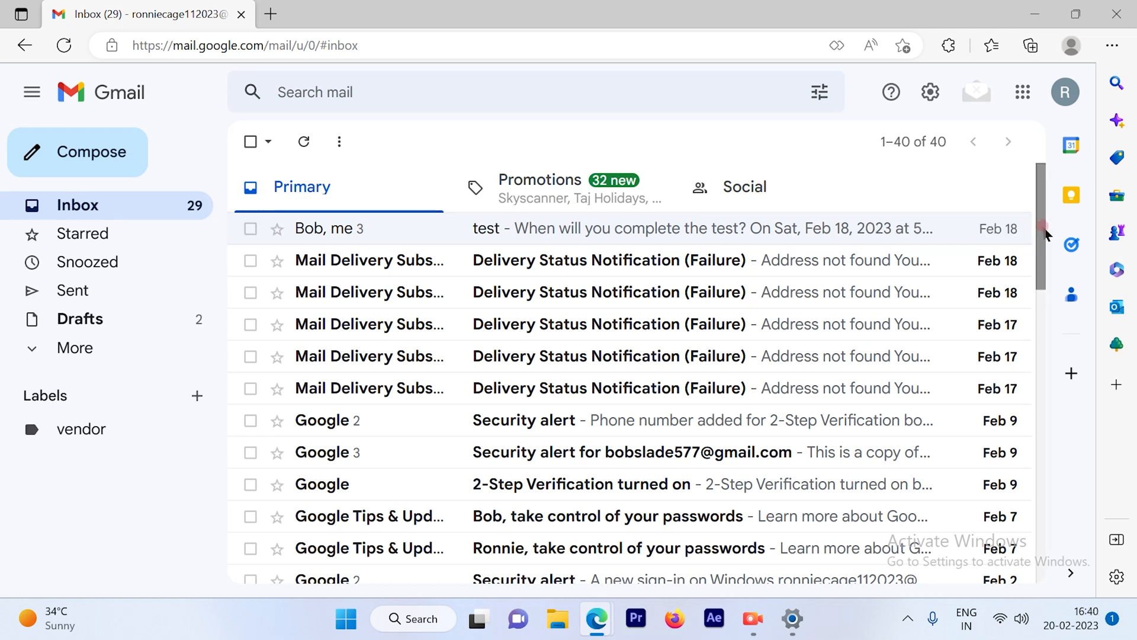
mouse_move(987, 316)
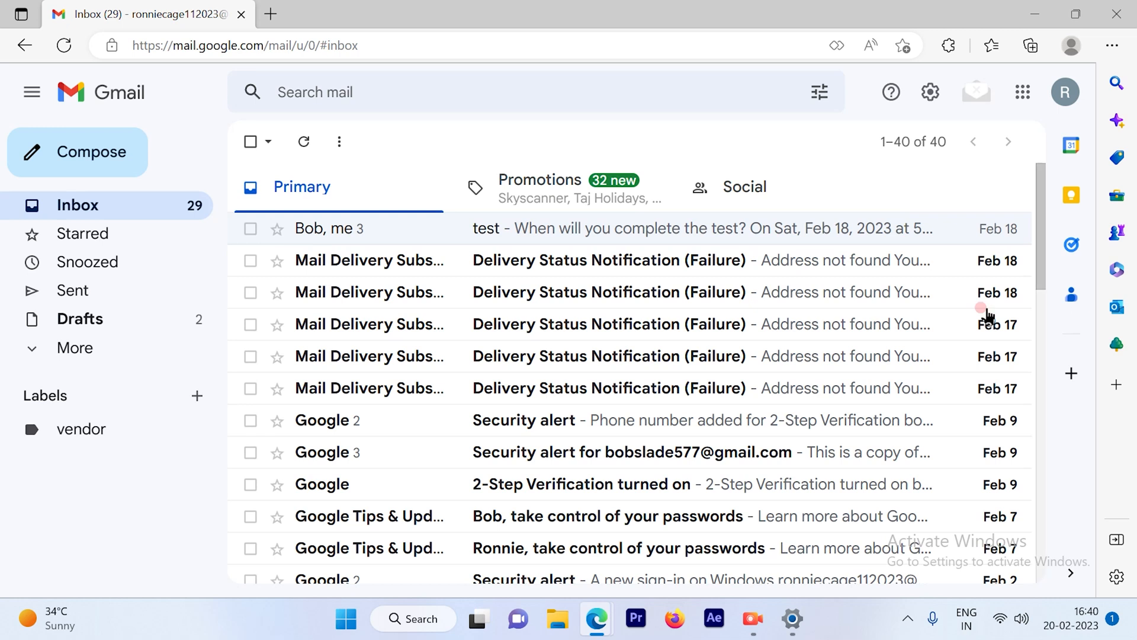
mouse_move(974, 293)
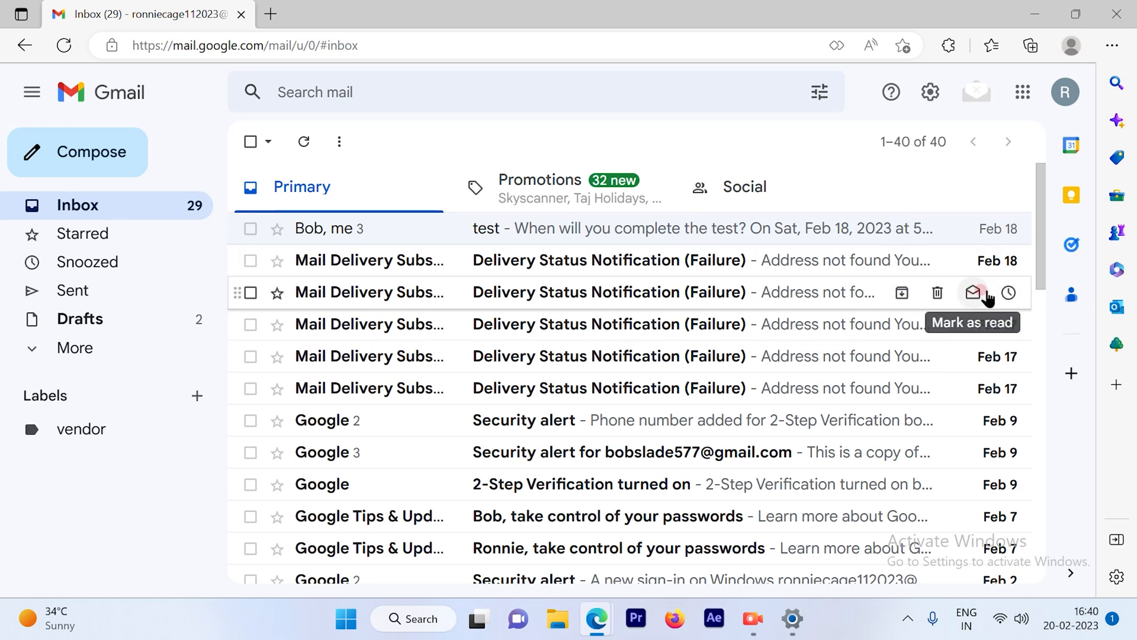